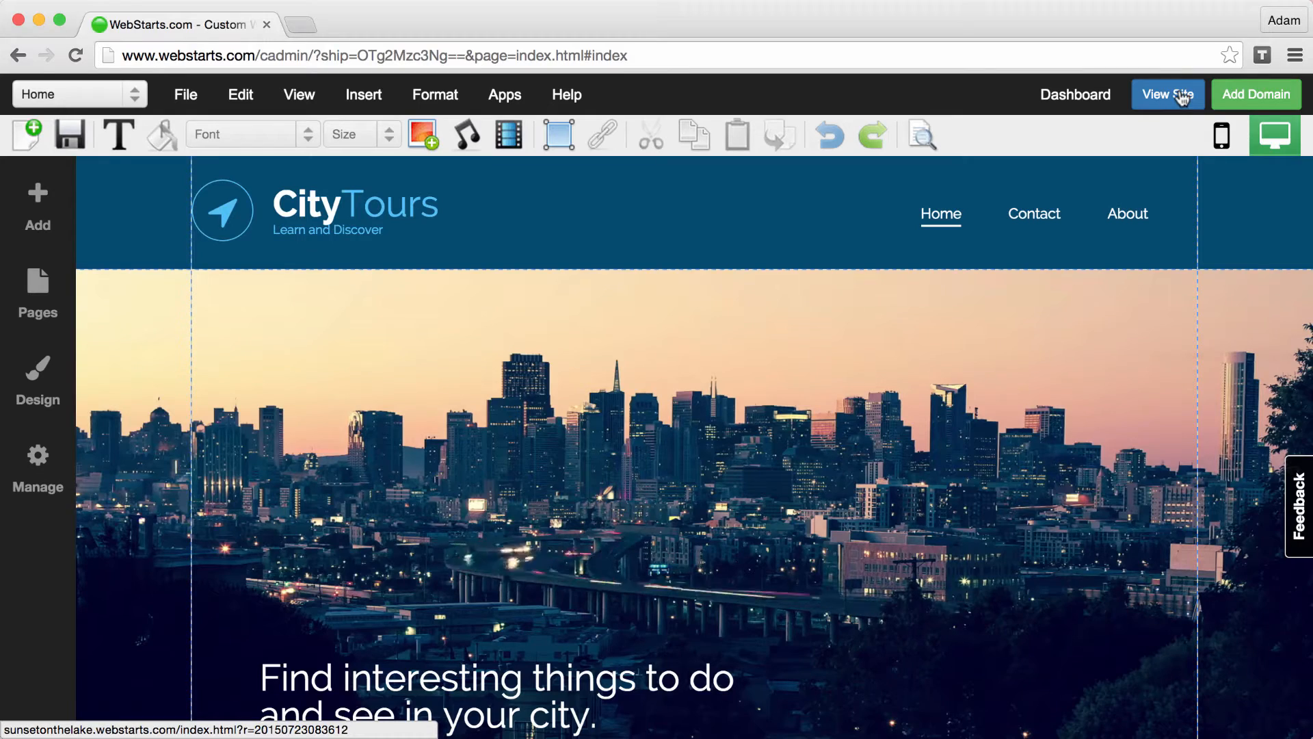
# Open the published City Tours site via View Site and scroll to the three circular images.
pyautogui.click(1165, 94)
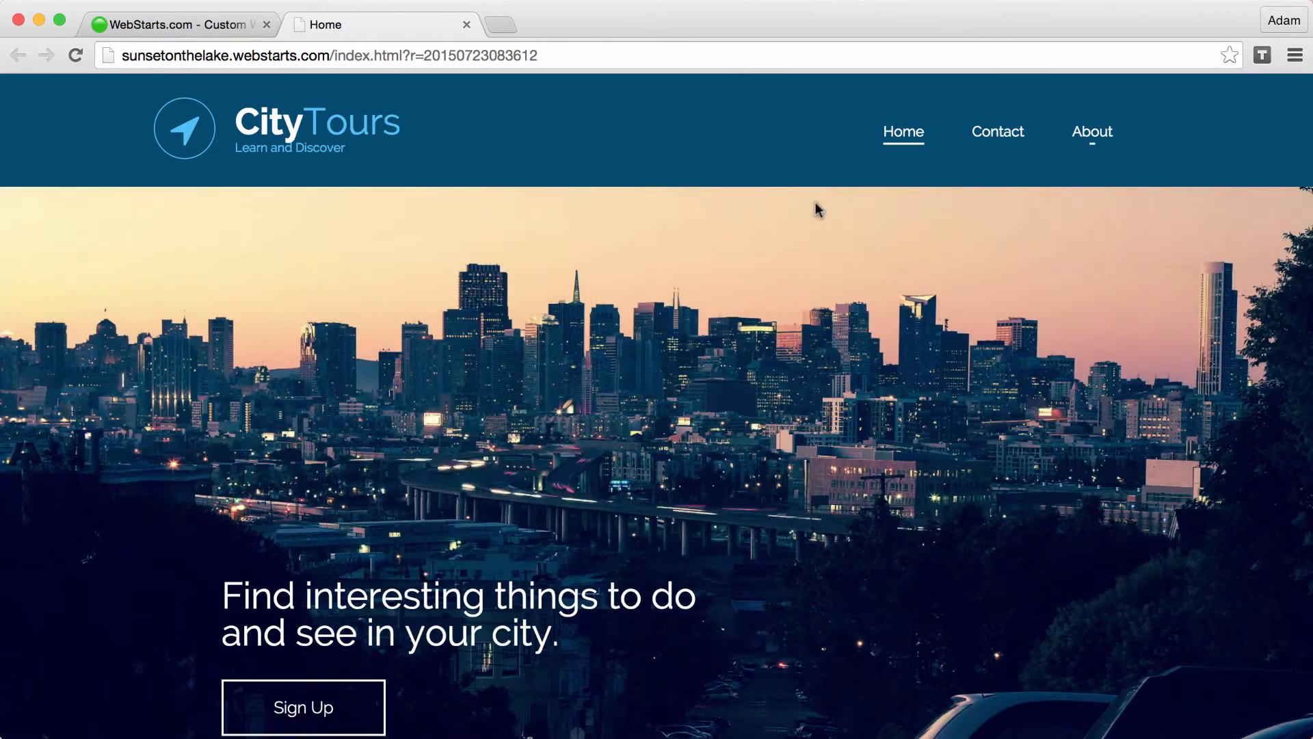
pyautogui.scroll(-3)
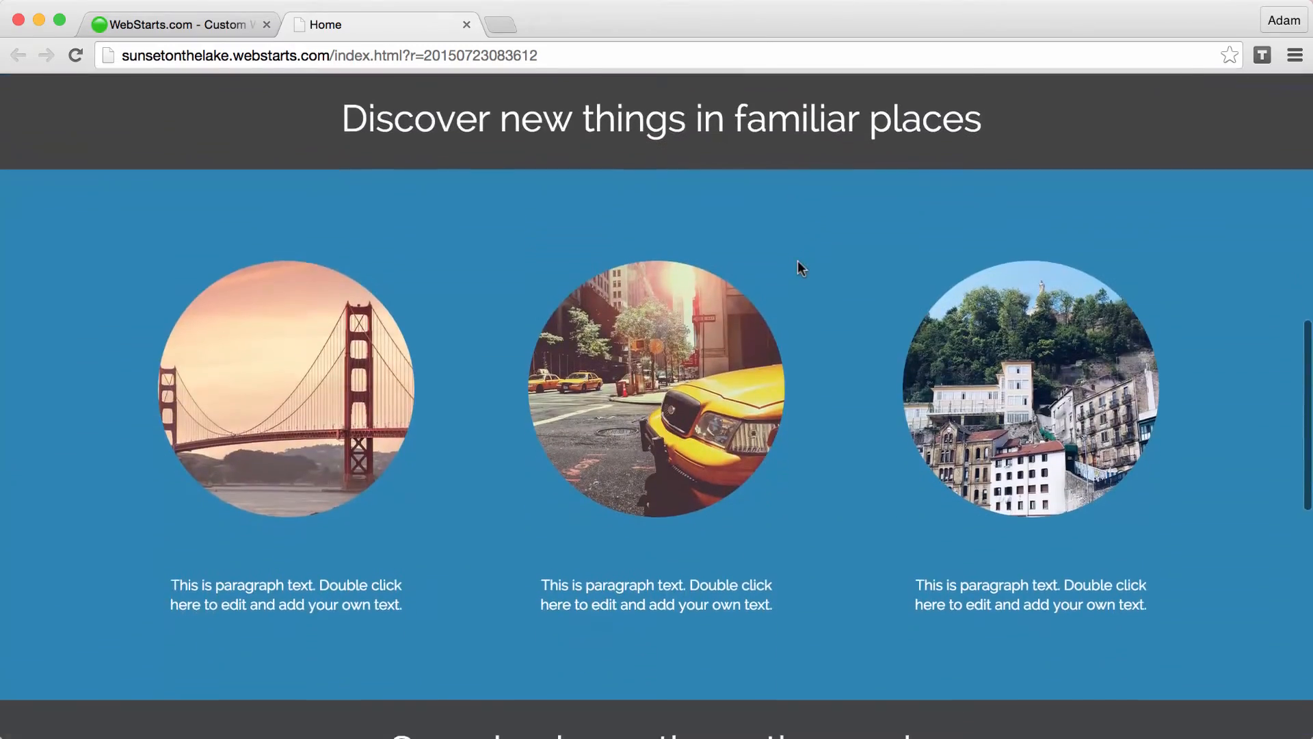
# View the third circular image on the live page, then select it in the editor.
pyautogui.click(1031, 390)
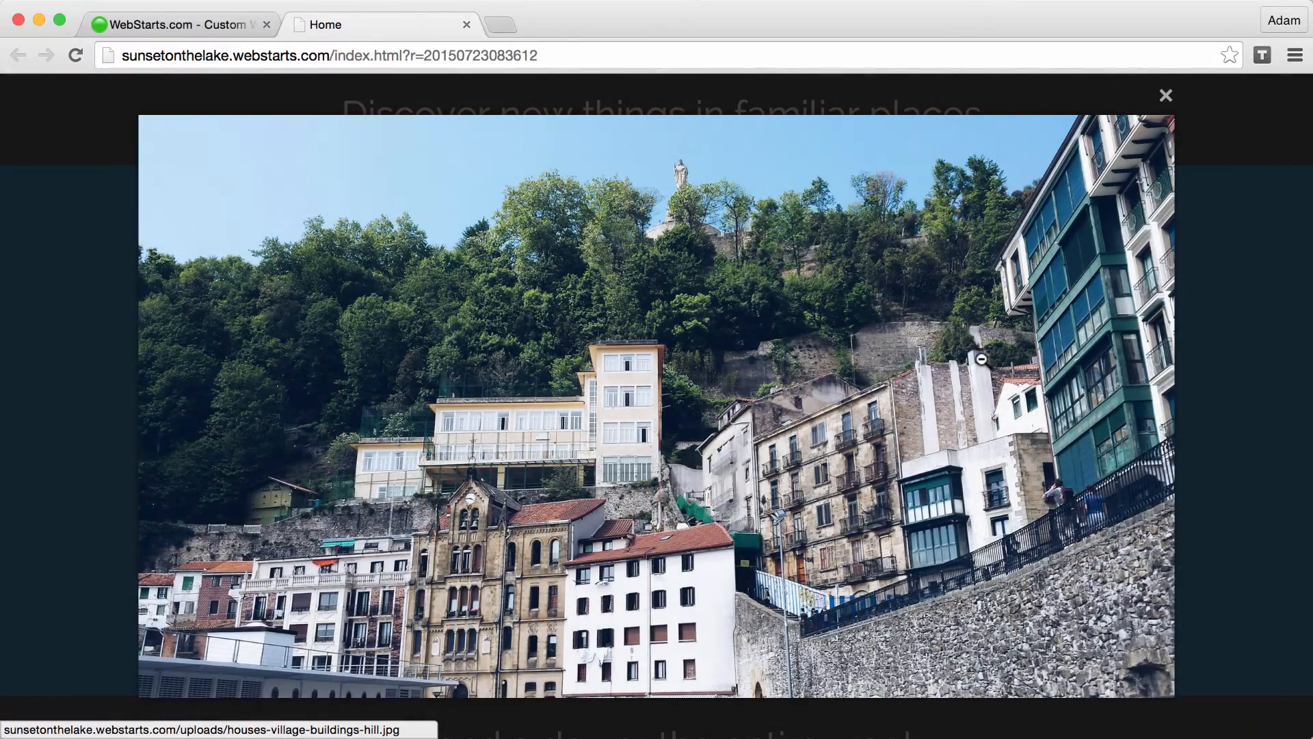
pyautogui.moveTo(147, 190)
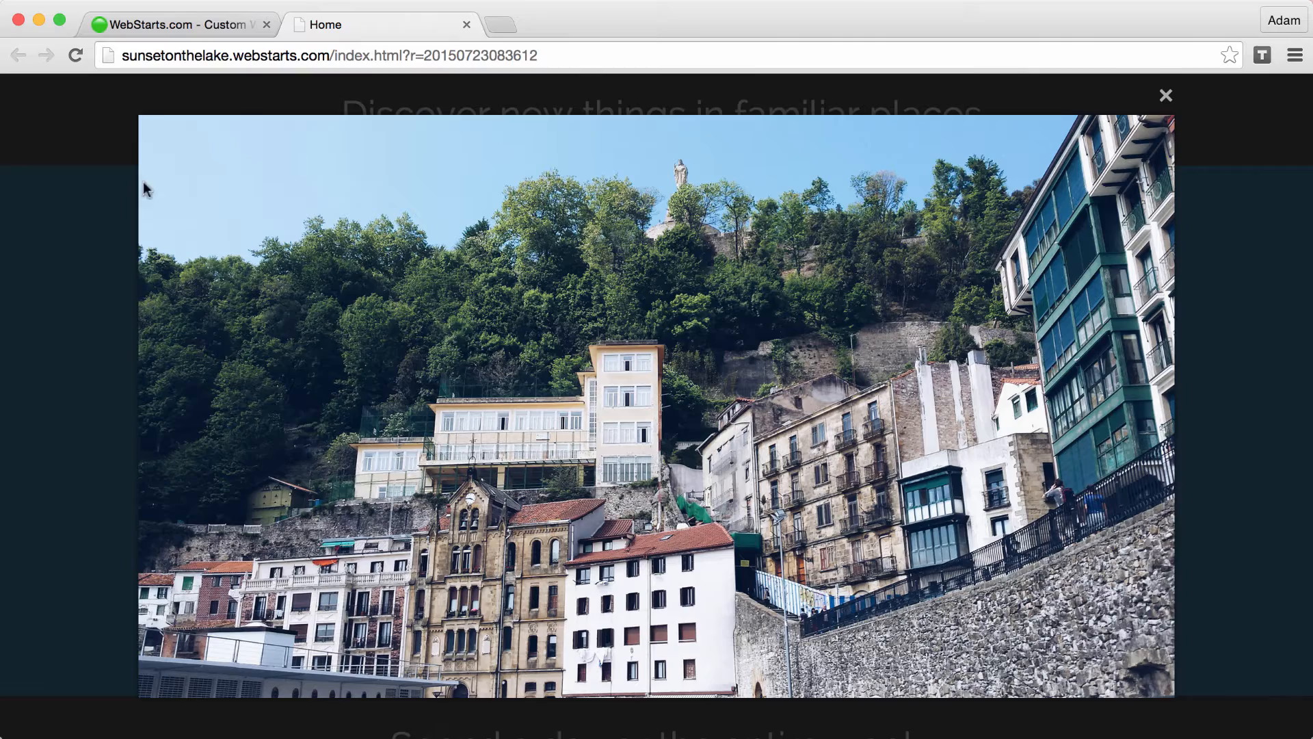
pyautogui.moveTo(1165, 94)
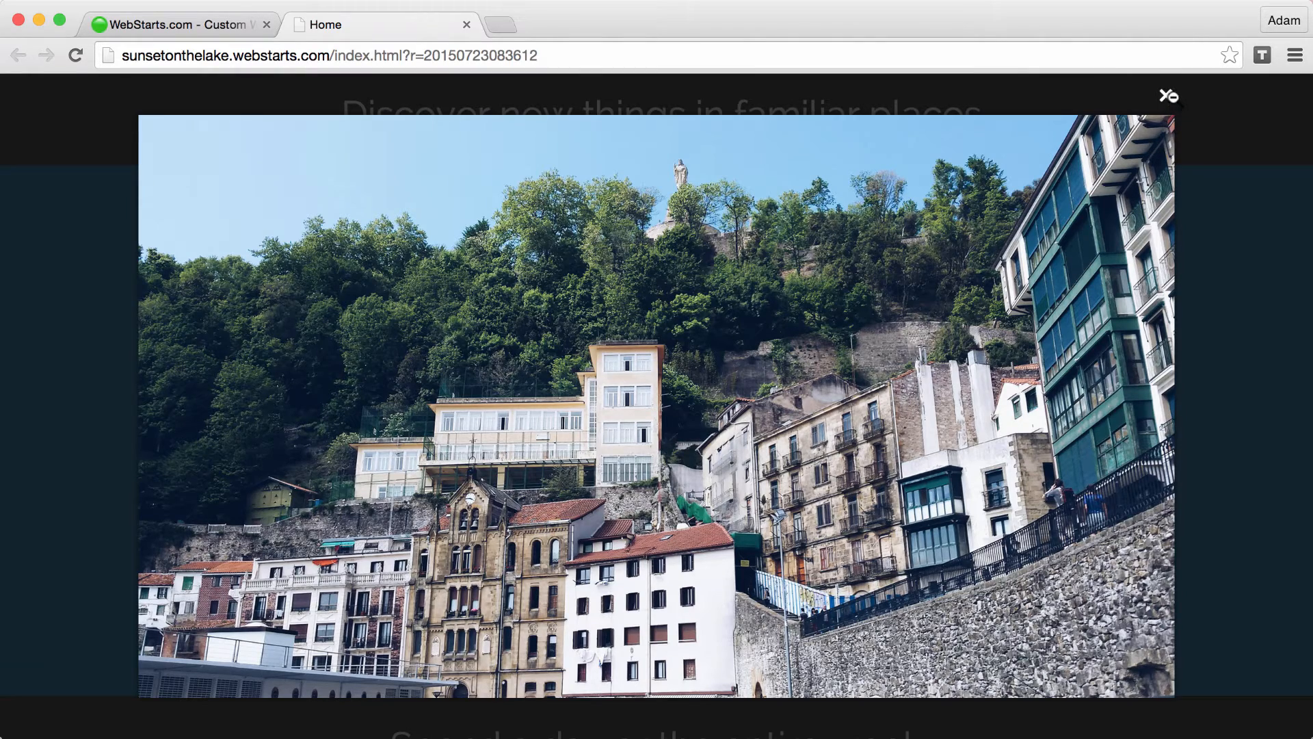
pyautogui.moveTo(1167, 96)
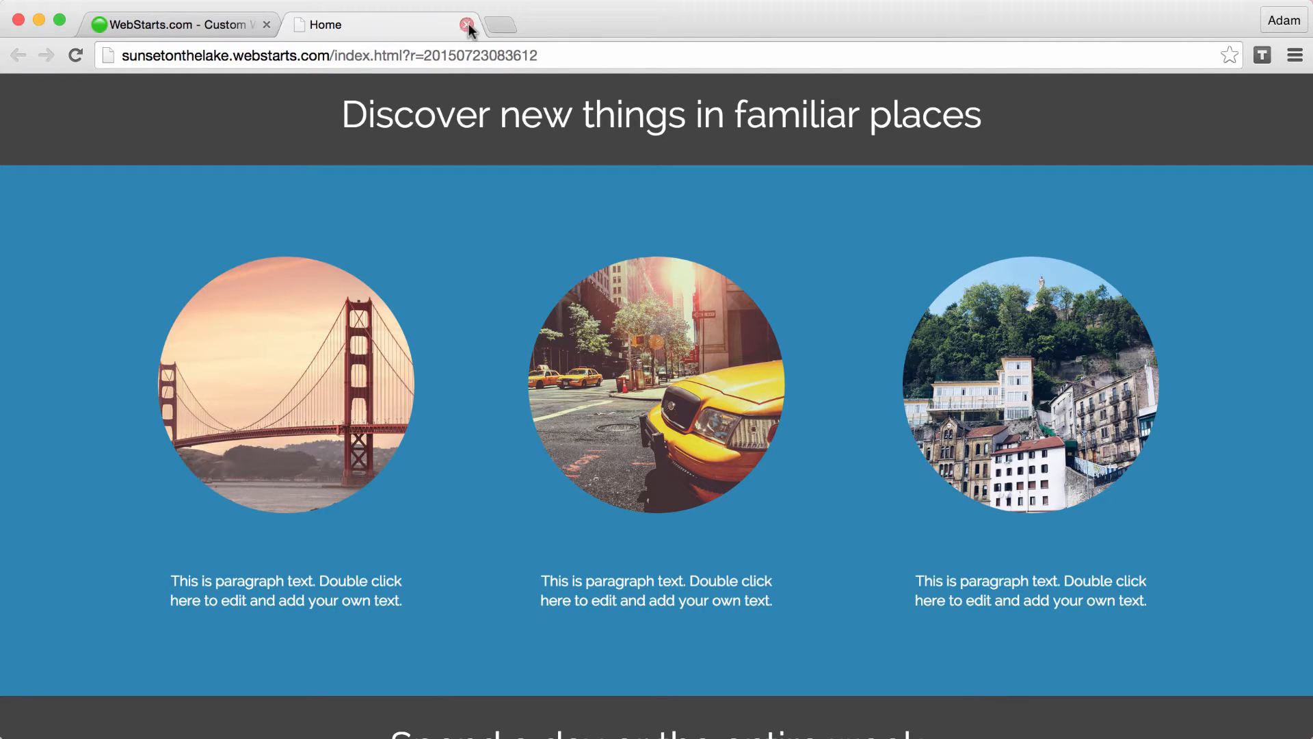
pyautogui.moveTo(466, 25)
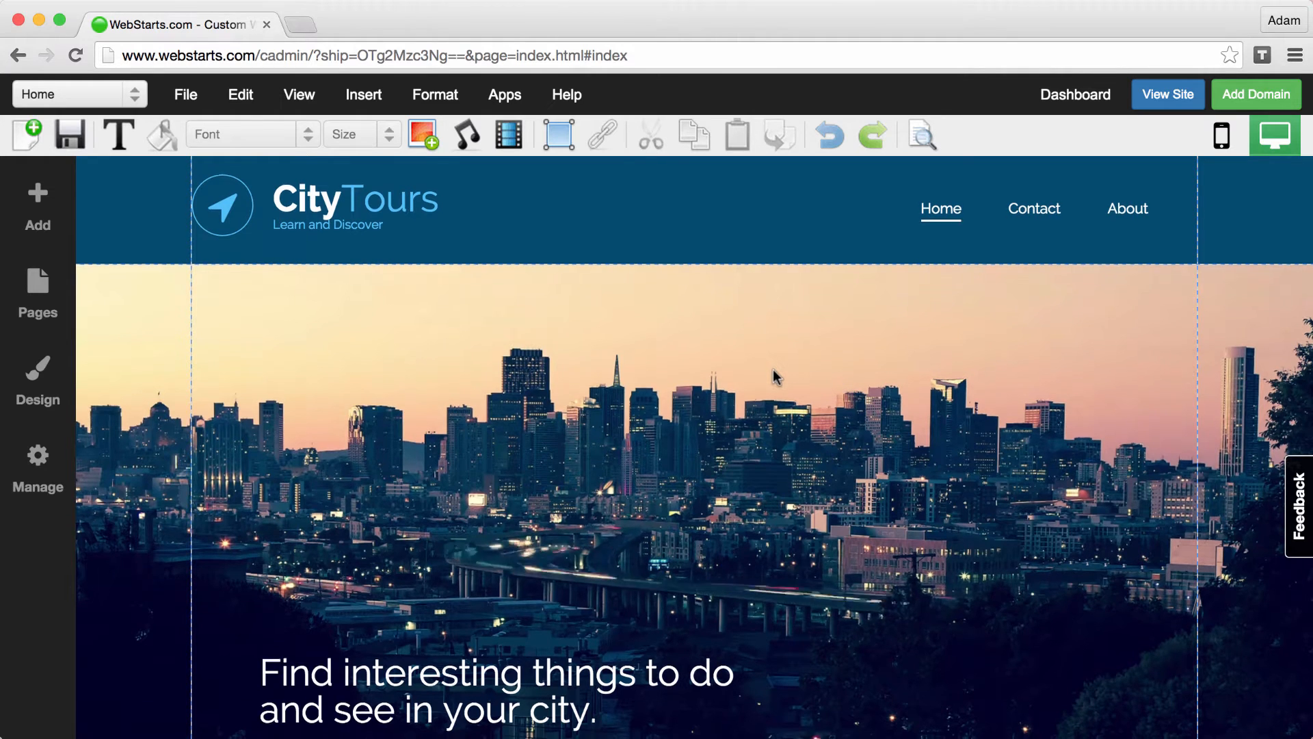
pyautogui.scroll(-3)
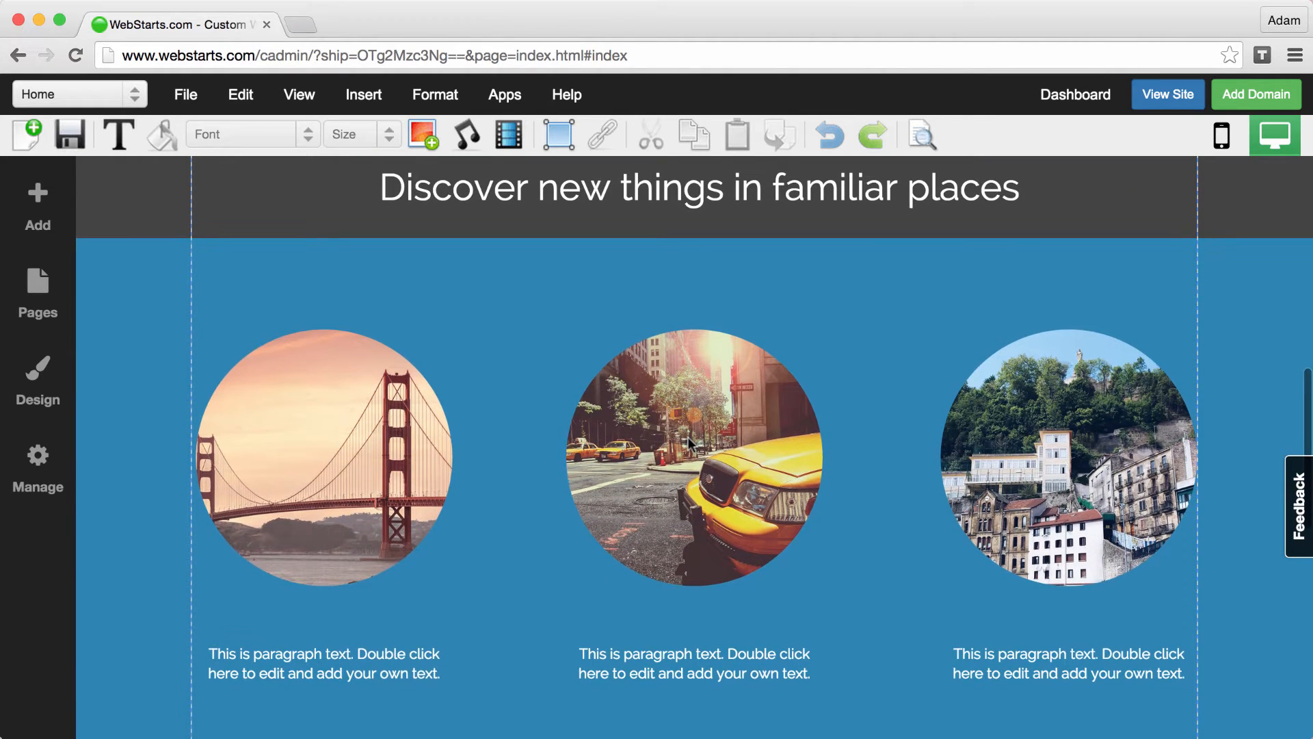
pyautogui.click(1066, 458)
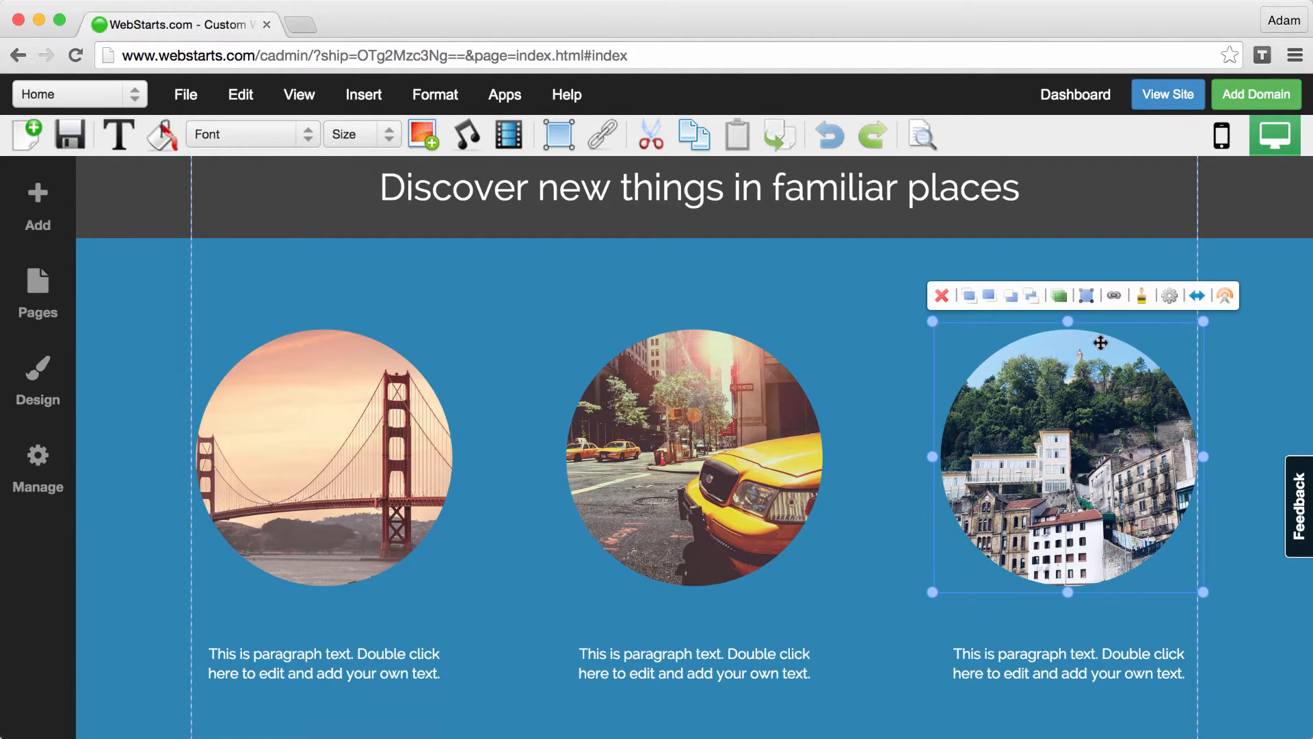
# Enable the Lightbox option in the third image's Image Settings and reopen the live site.
pyautogui.click(1169, 296)
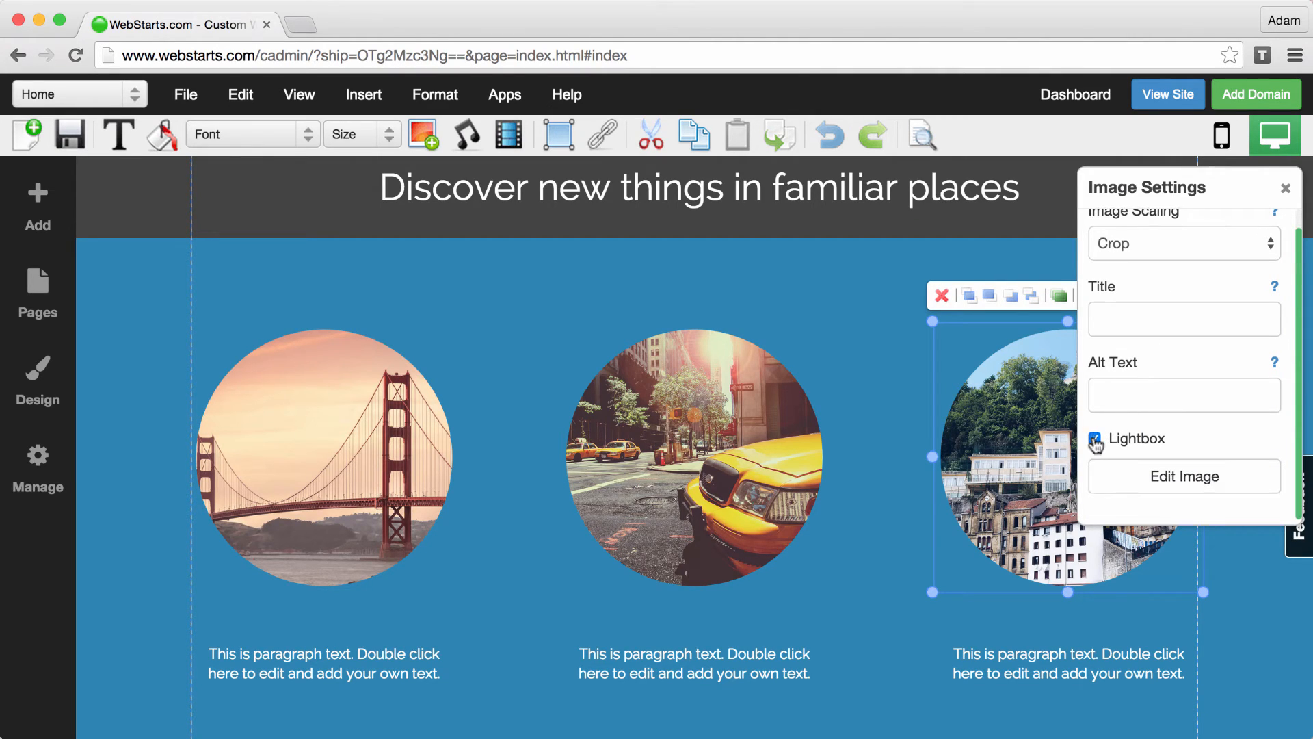
pyautogui.moveTo(1095, 450)
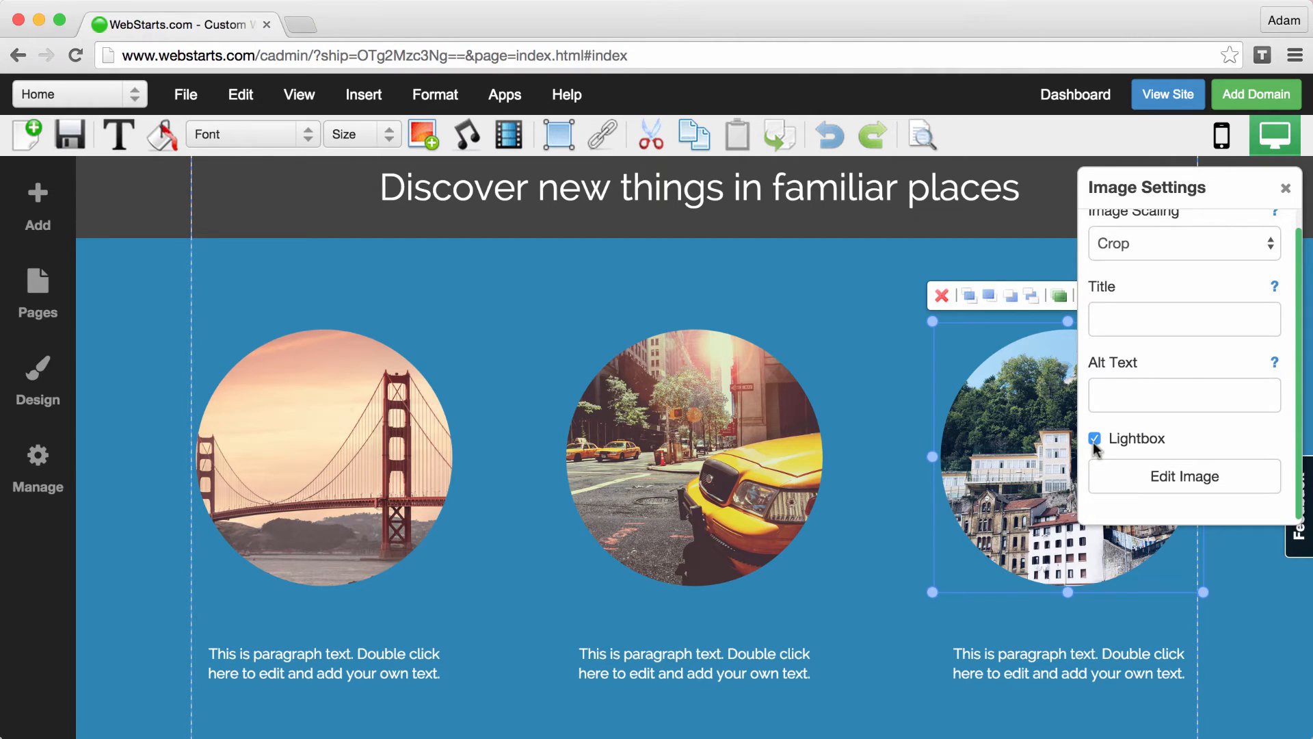
pyautogui.moveTo(1232, 383)
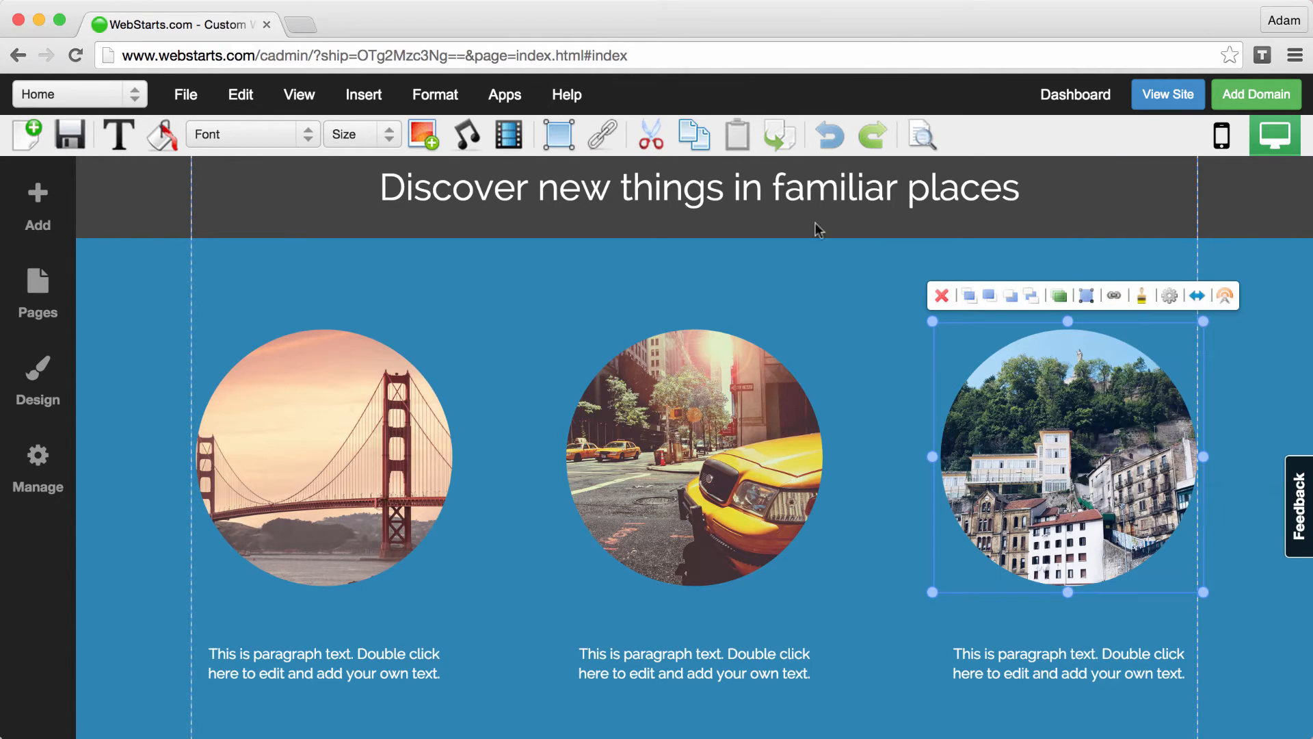
pyautogui.click(70, 134)
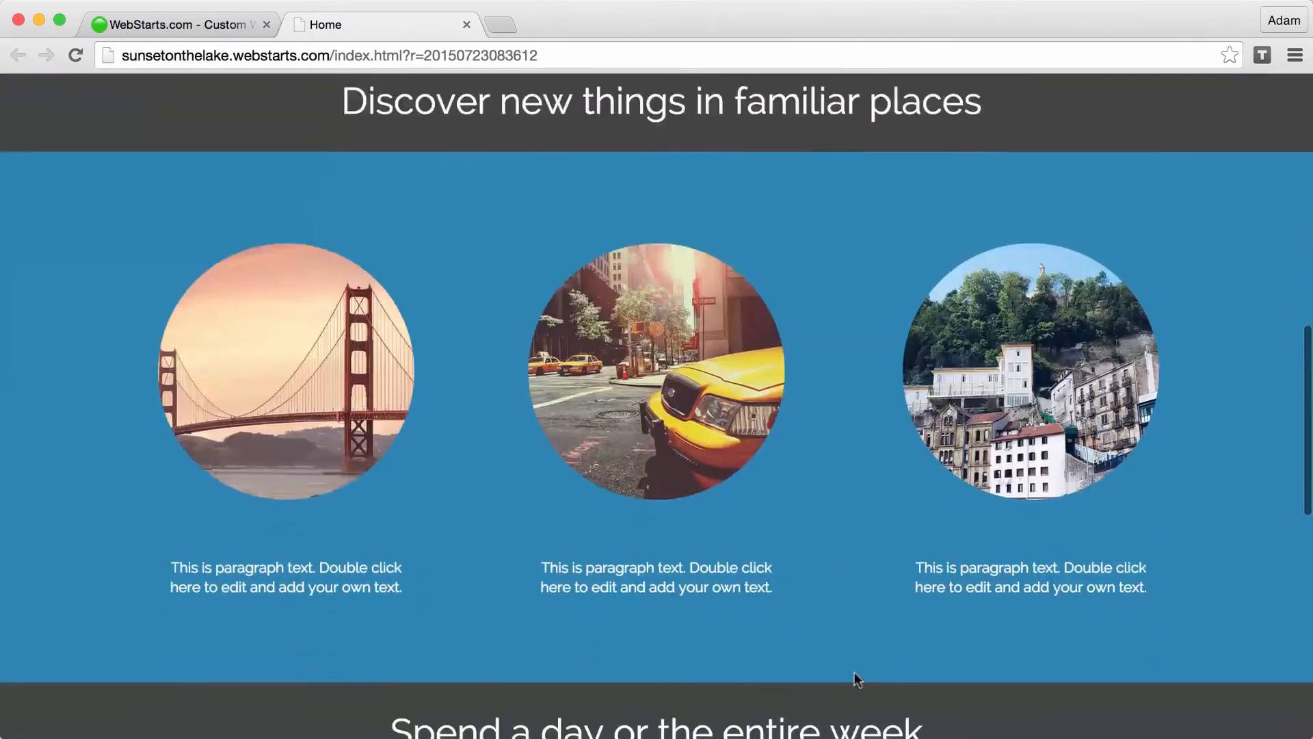
# Confirm the houses-on-the-hill image now opens enlarged in a lightbox on the live site.
pyautogui.click(1029, 372)
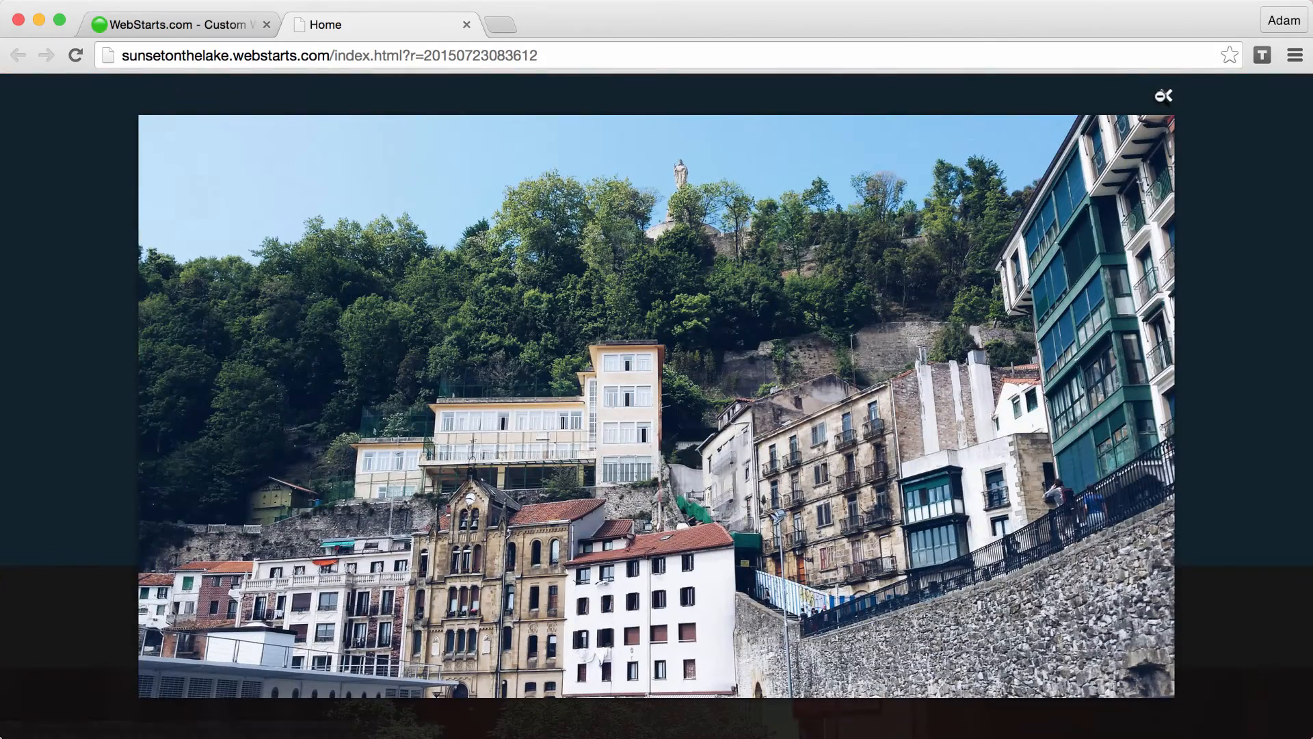
pyautogui.scroll(-3)
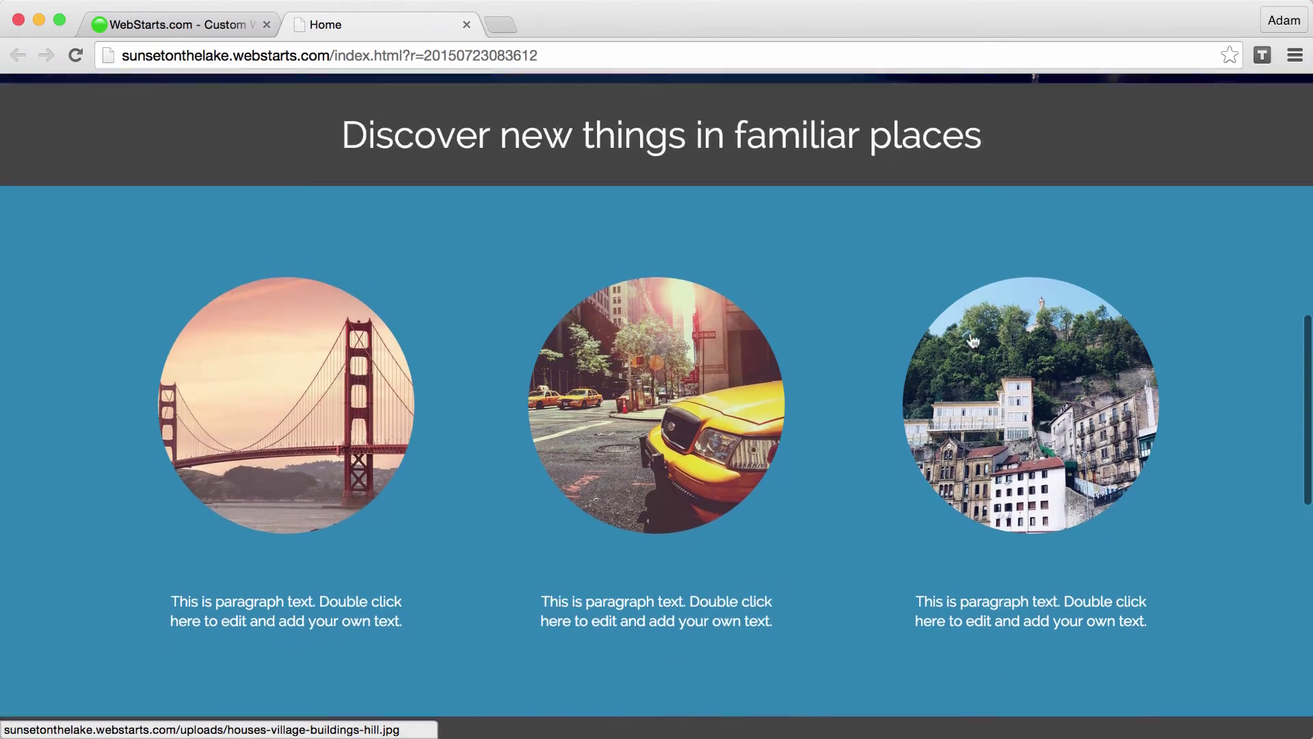
pyautogui.scroll(-3)
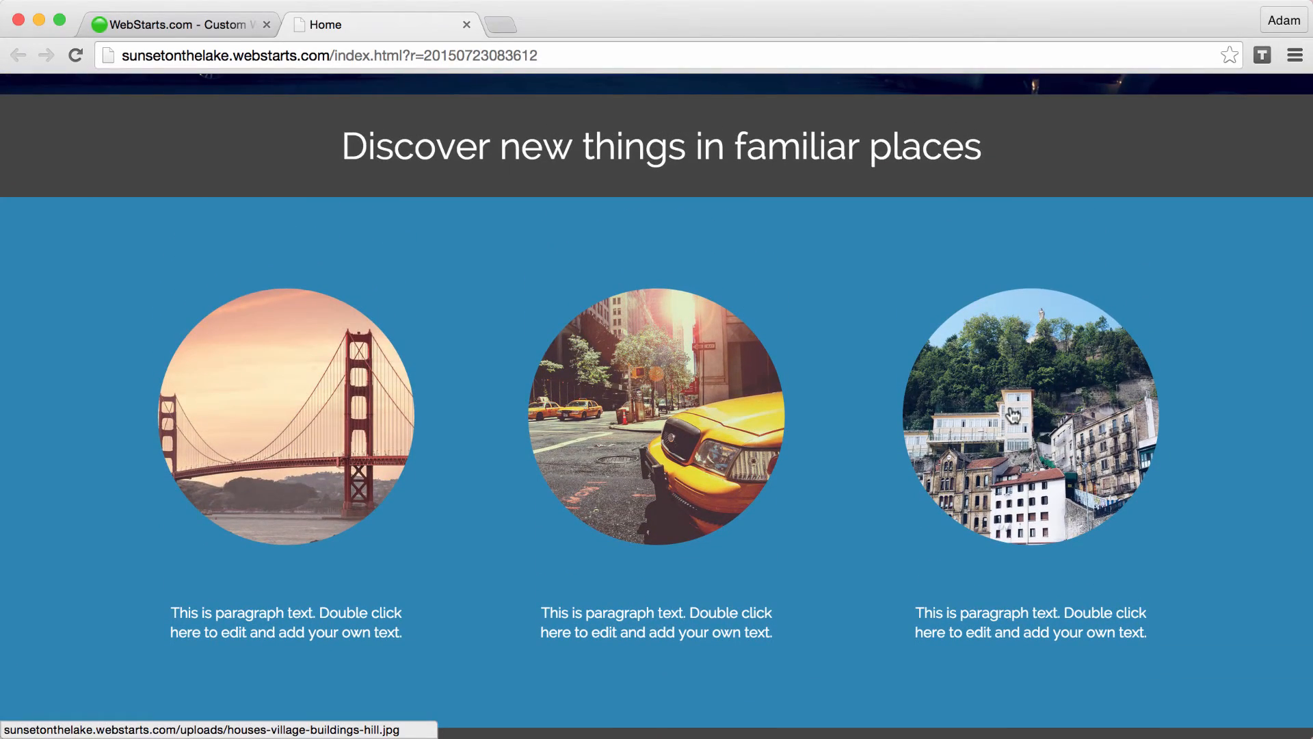
pyautogui.moveTo(974, 453)
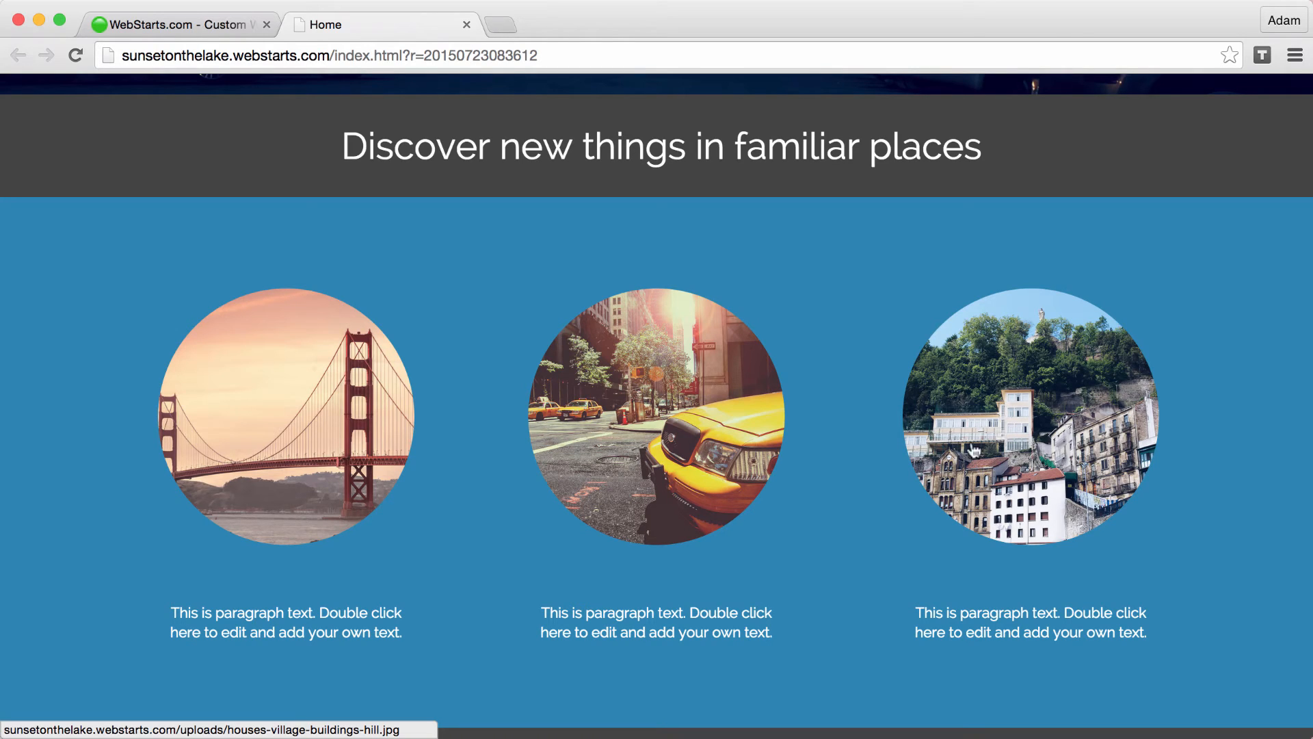